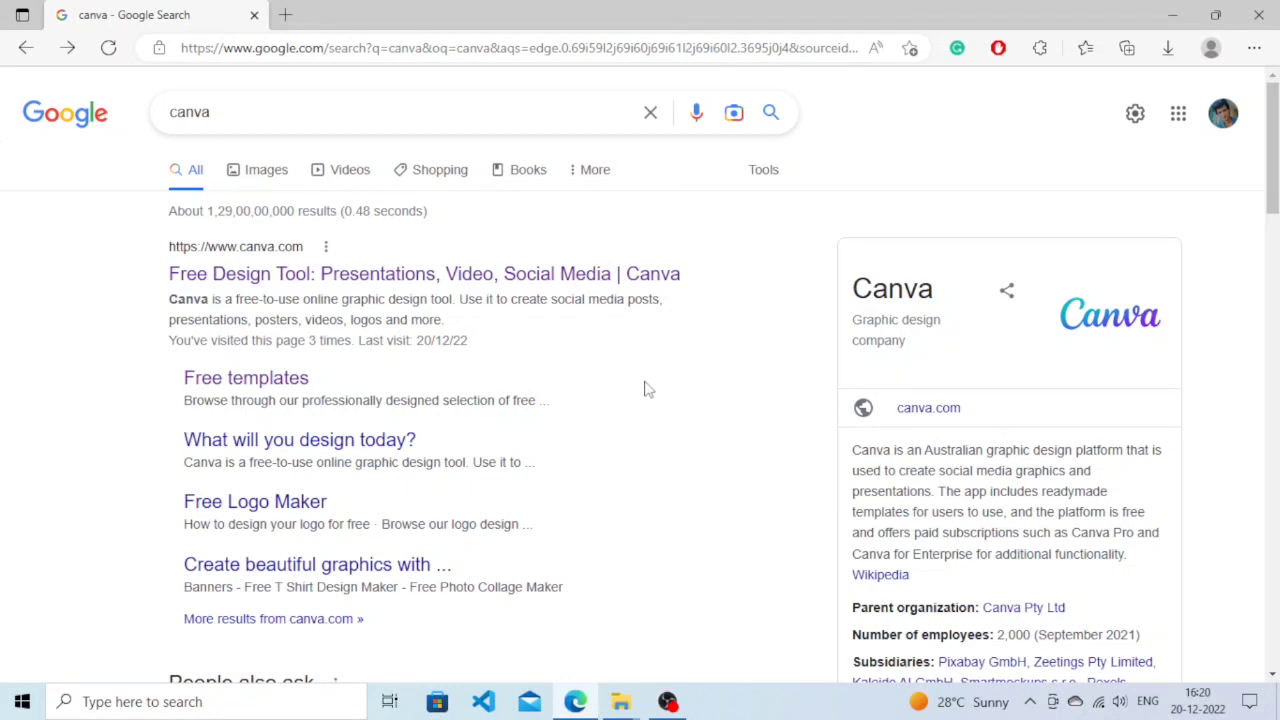
mouse_move(630, 295)
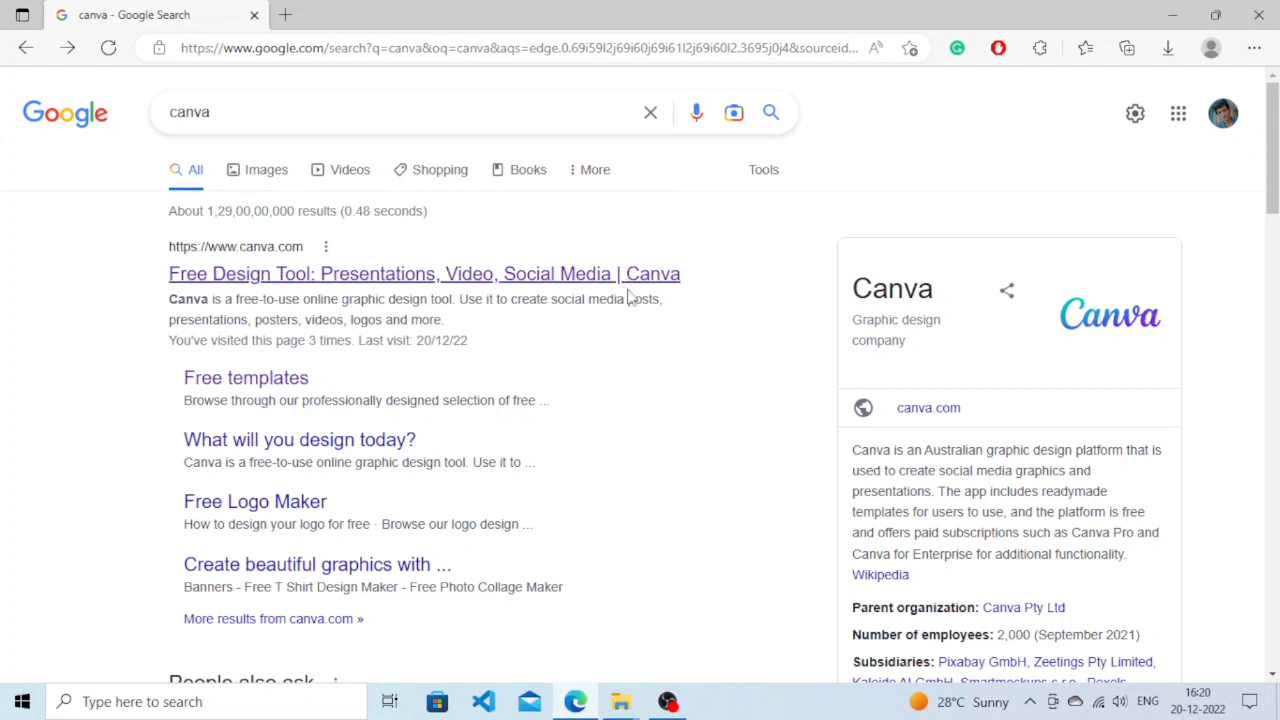
mouse_move(515, 273)
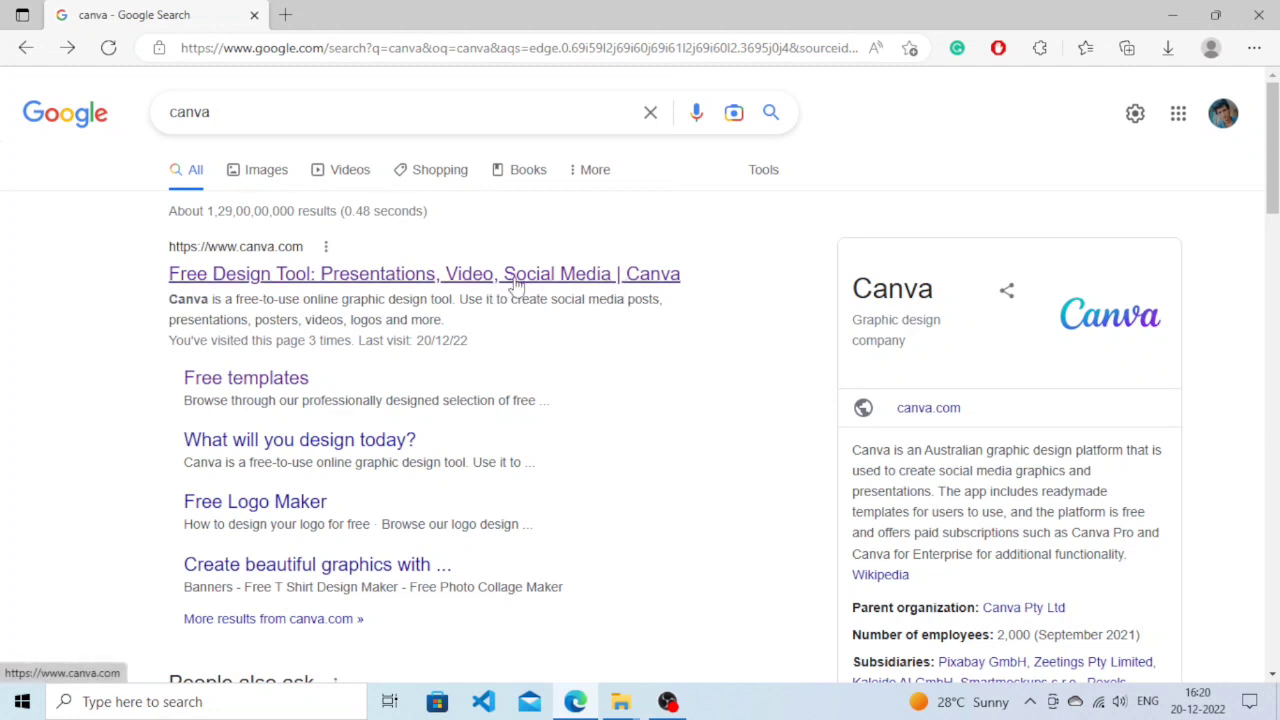
mouse_move(290, 285)
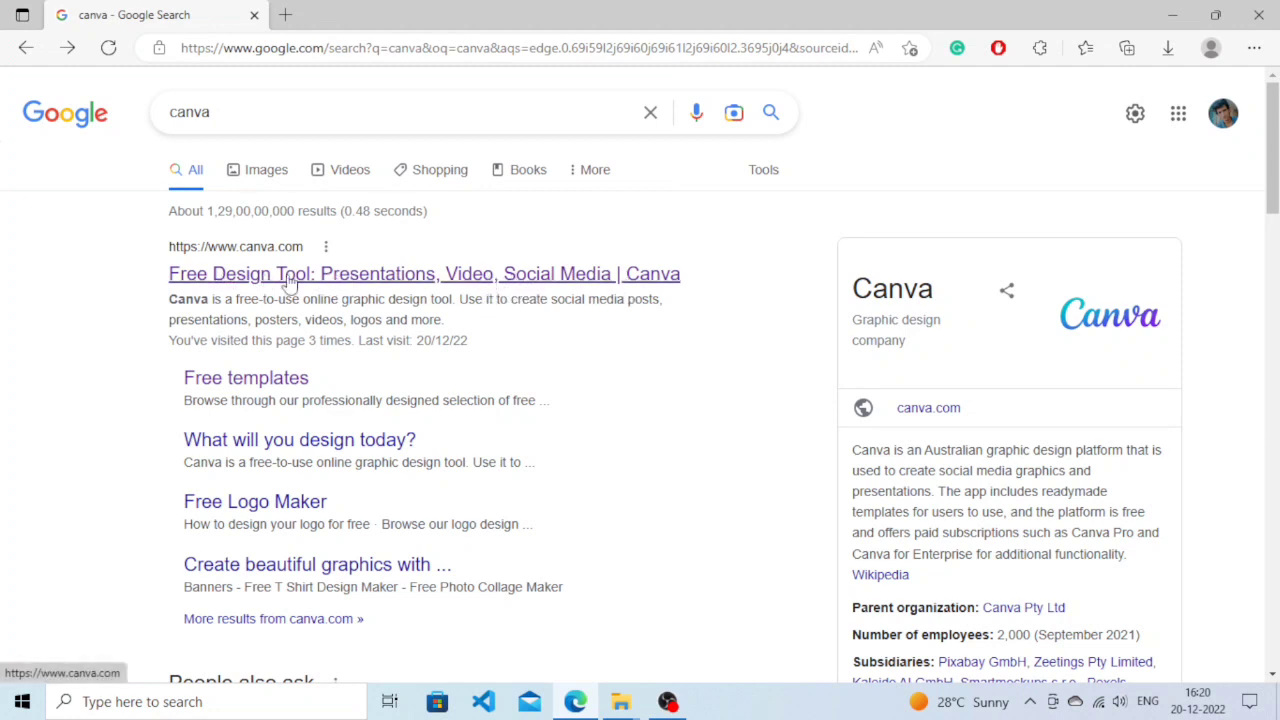
Search Canva's designs for 'Invitation card' templates from the canva.com homepage
click(424, 273)
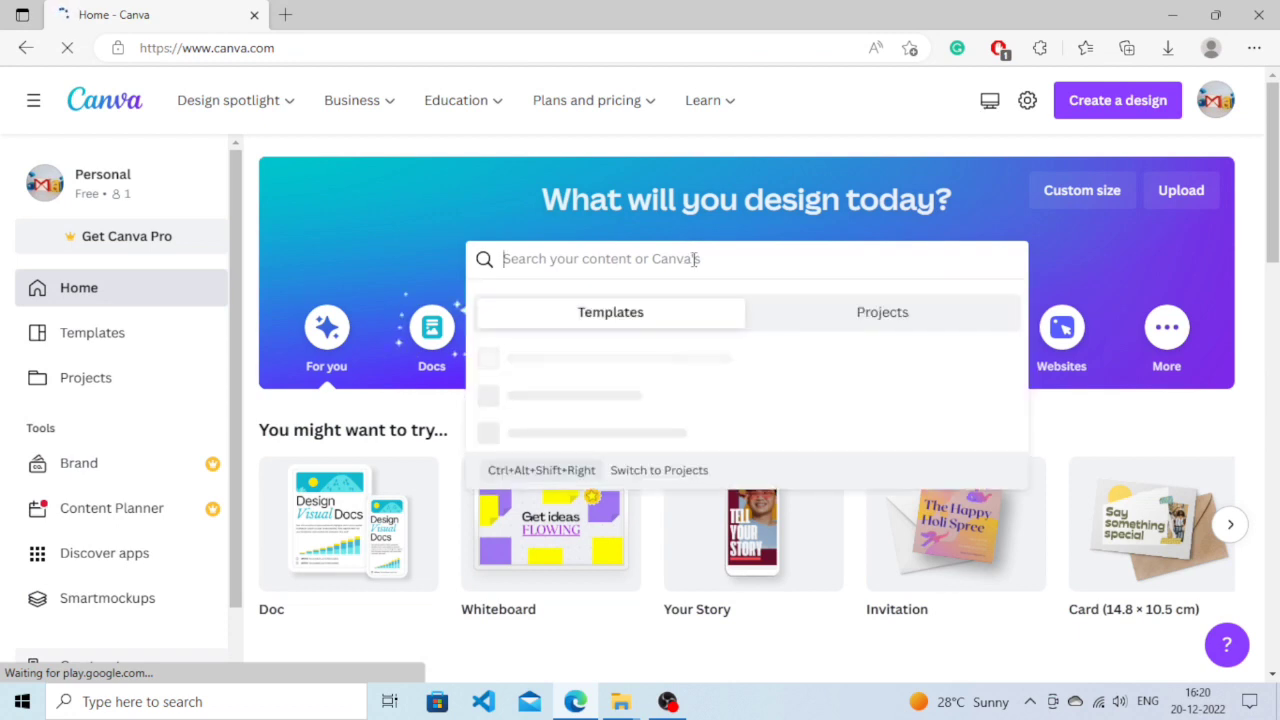
text(Ini)
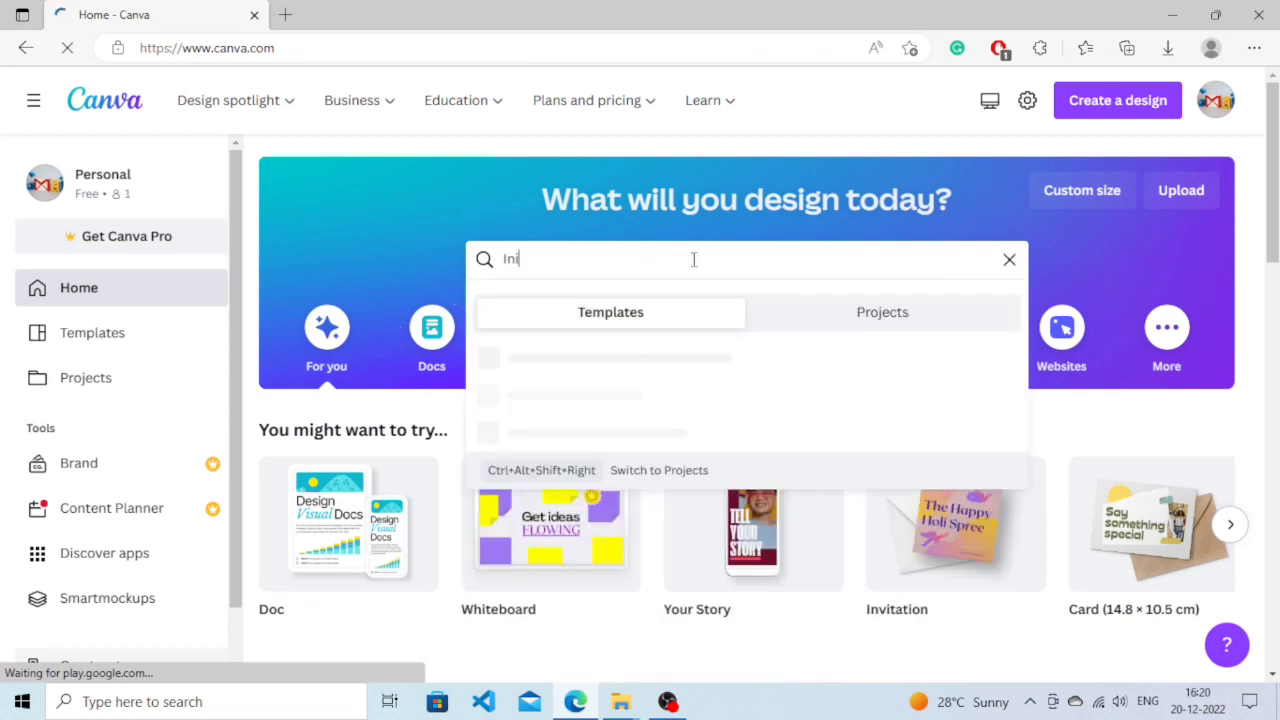
key(Backspace)
text(vitation card)
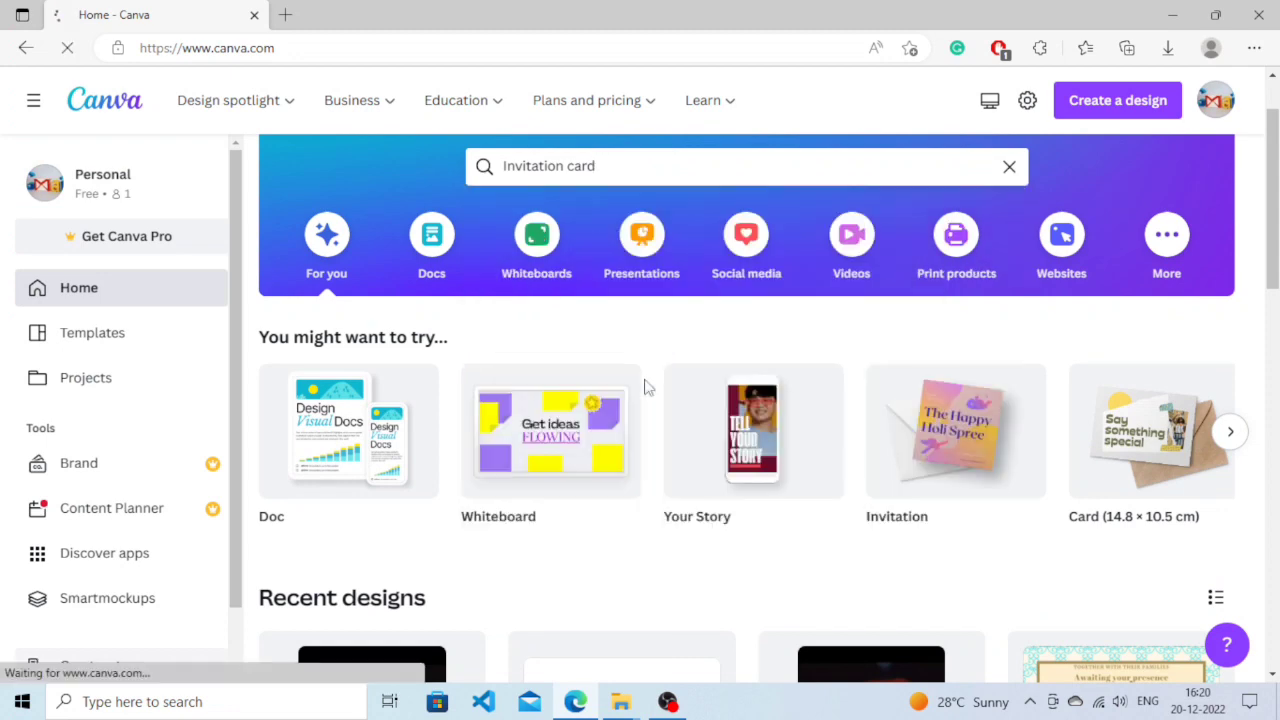
key(Enter)
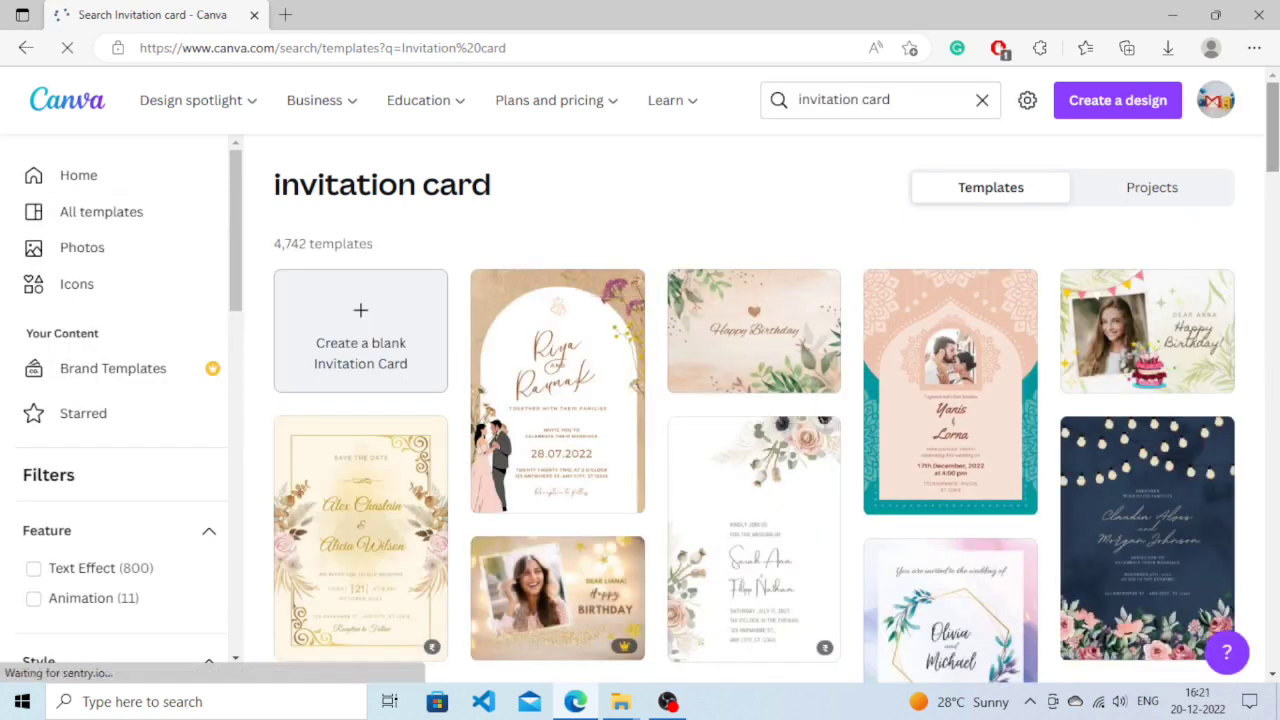
scroll(down, 3)
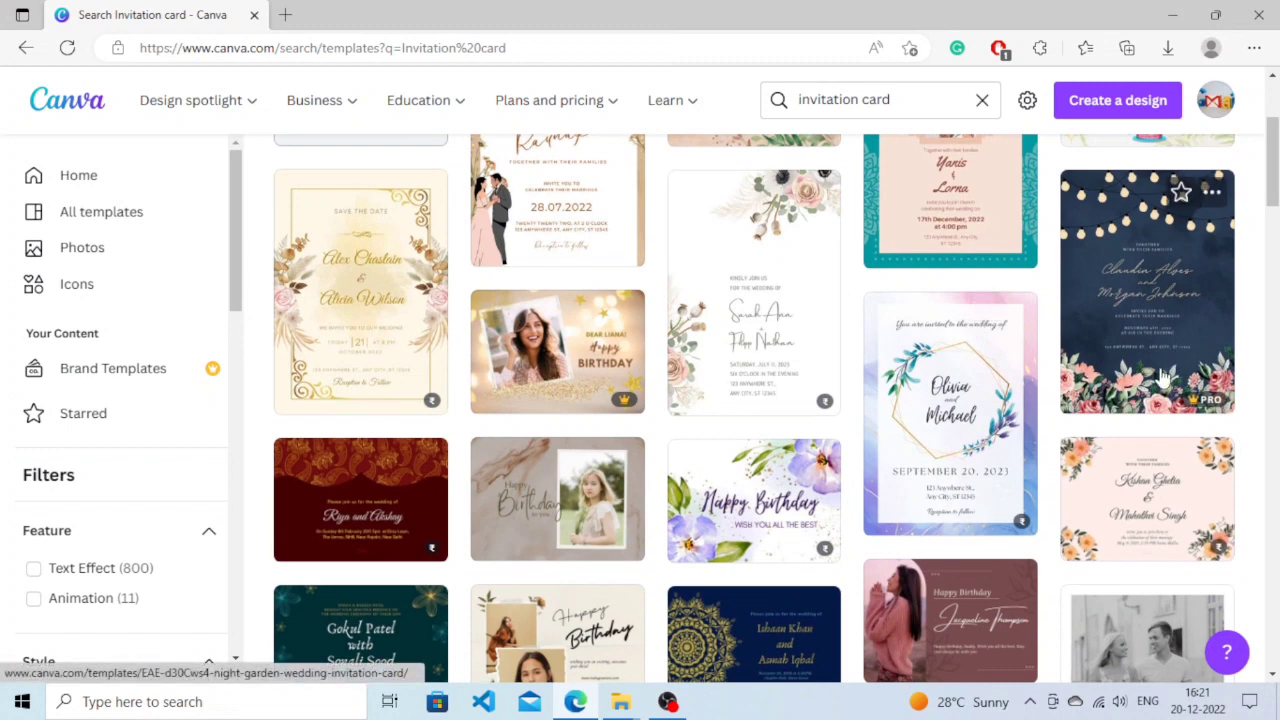
mouse_move(1235, 307)
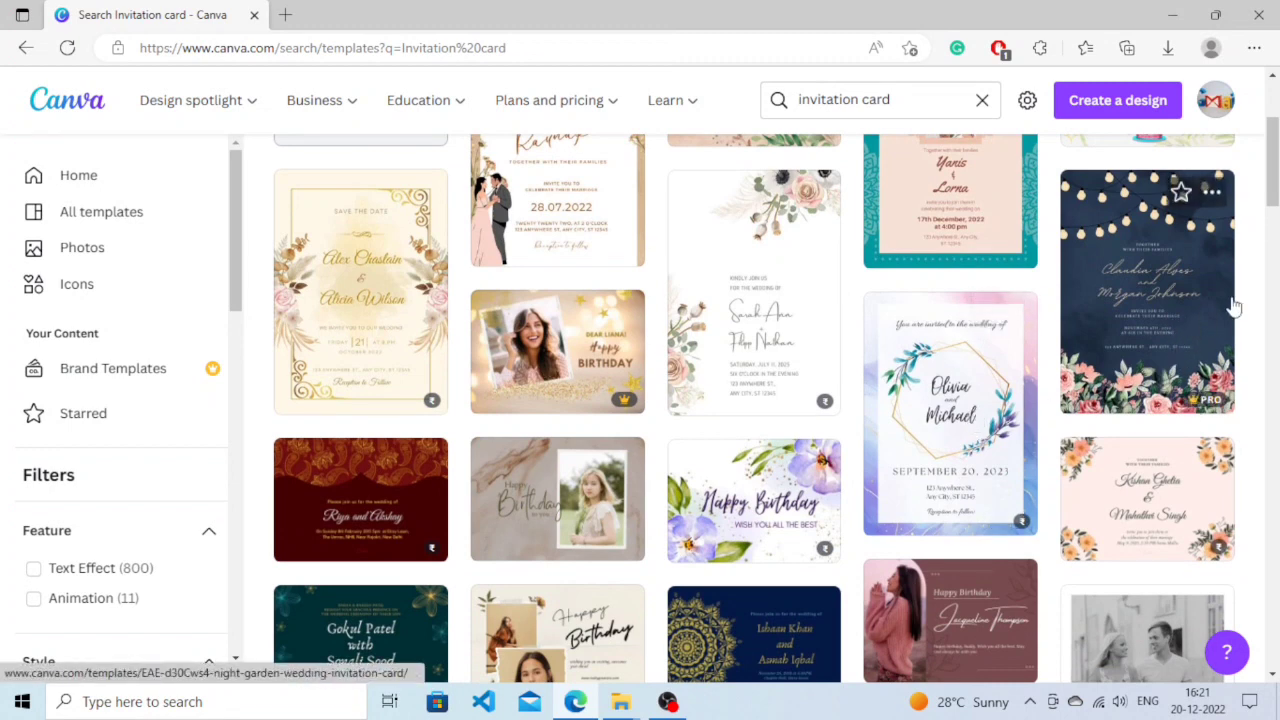
scroll(down, 3)
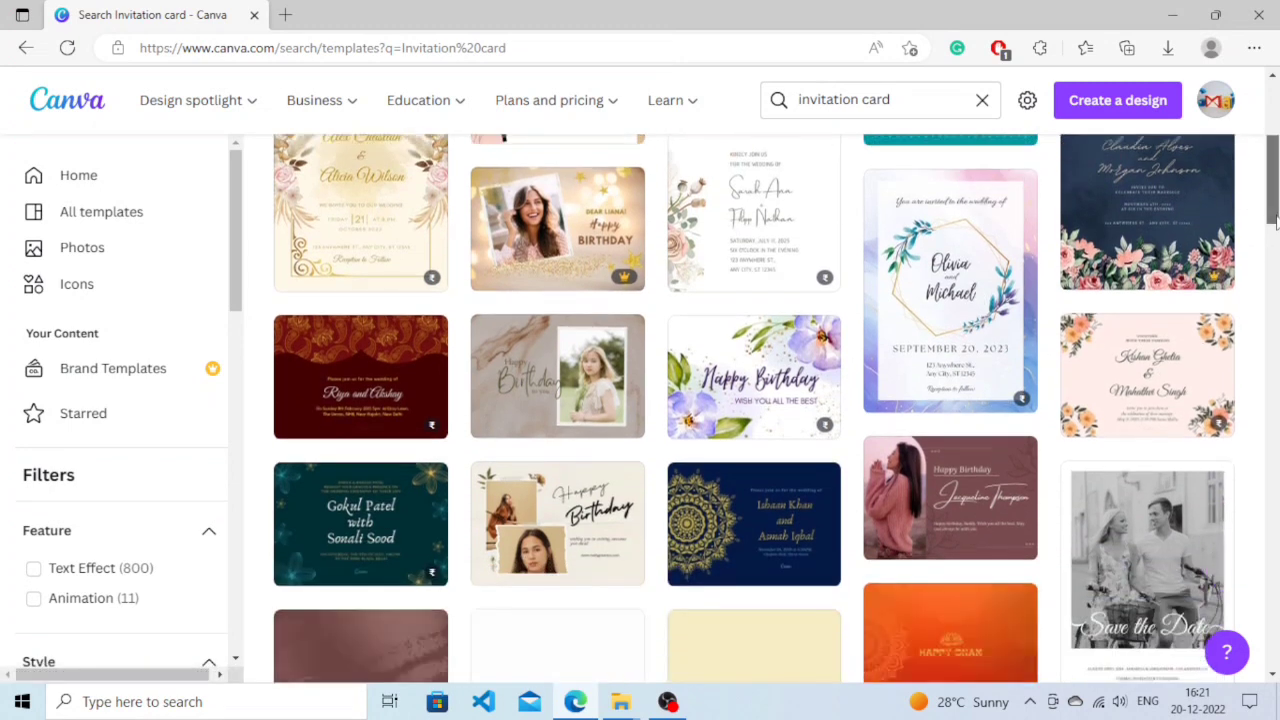
scroll(down, 3)
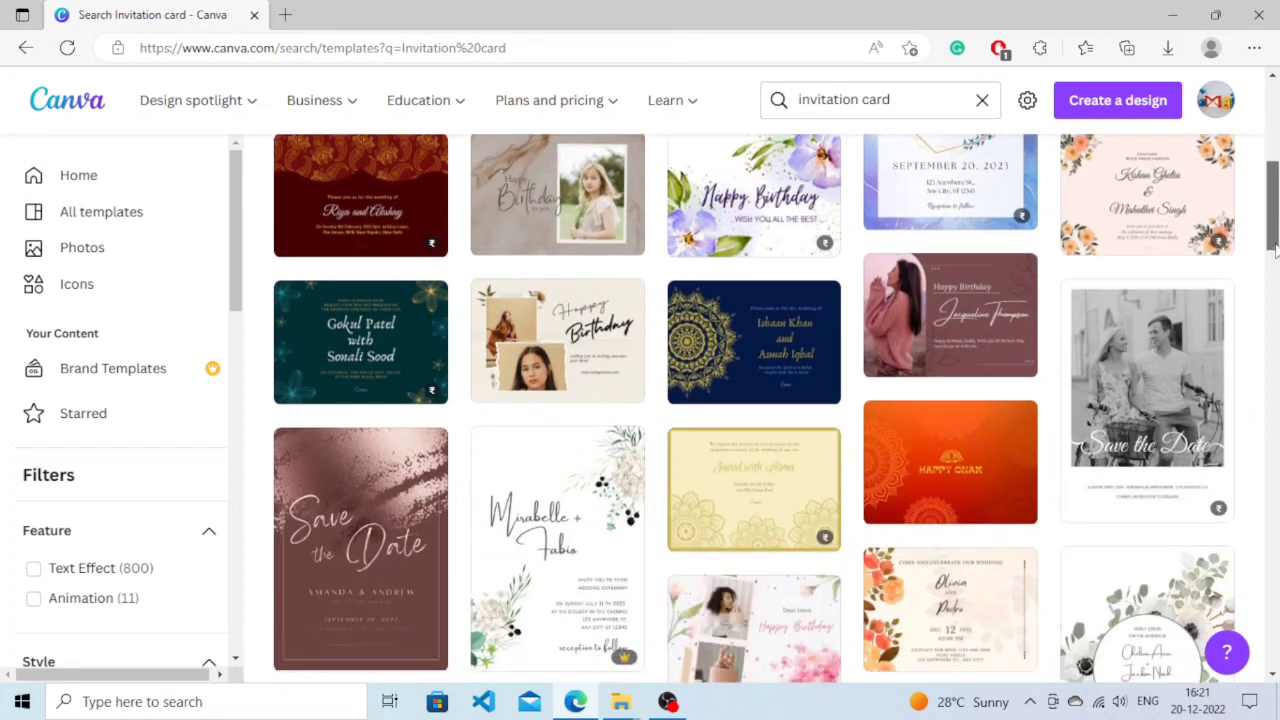
scroll(down, 3)
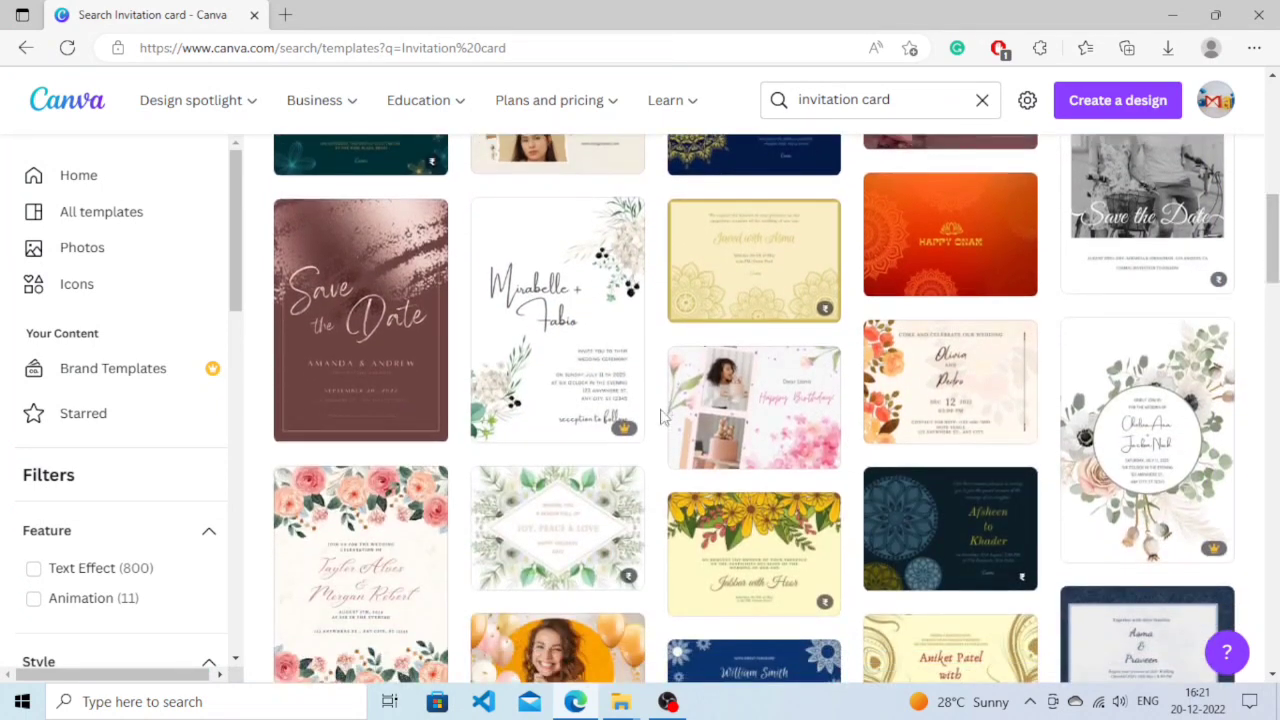
scroll(down, 3)
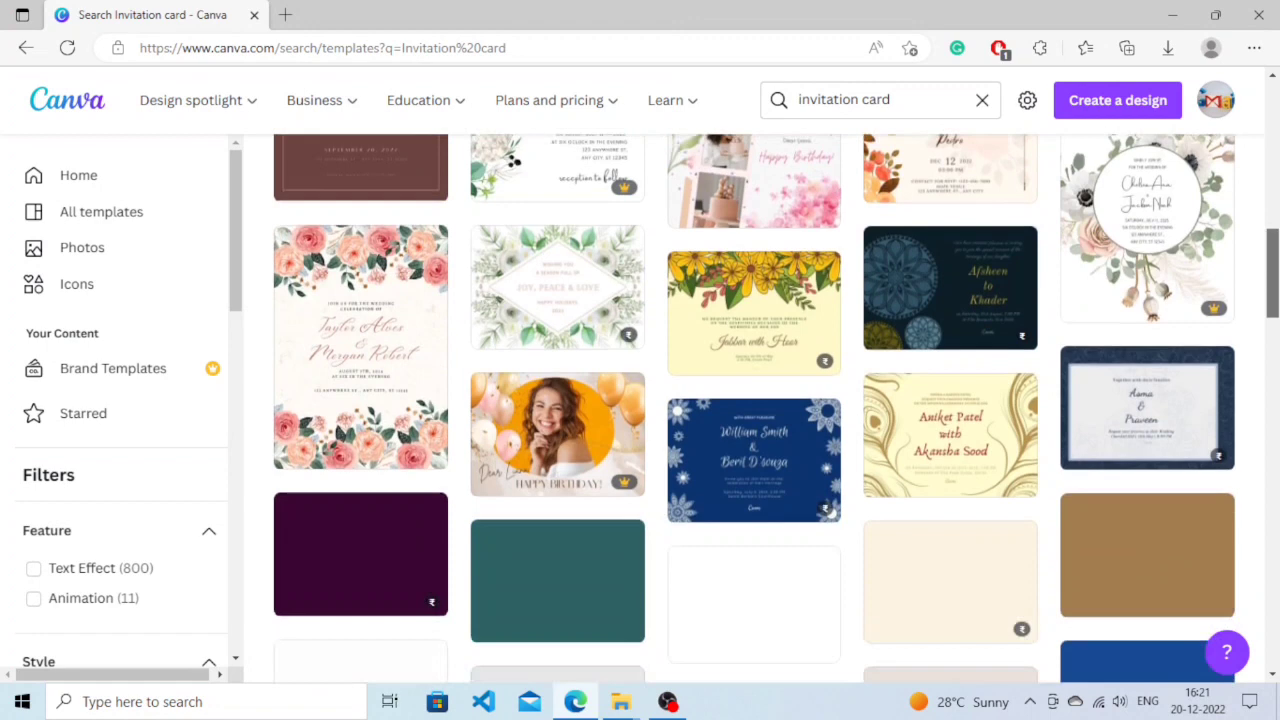
scroll(down, 3)
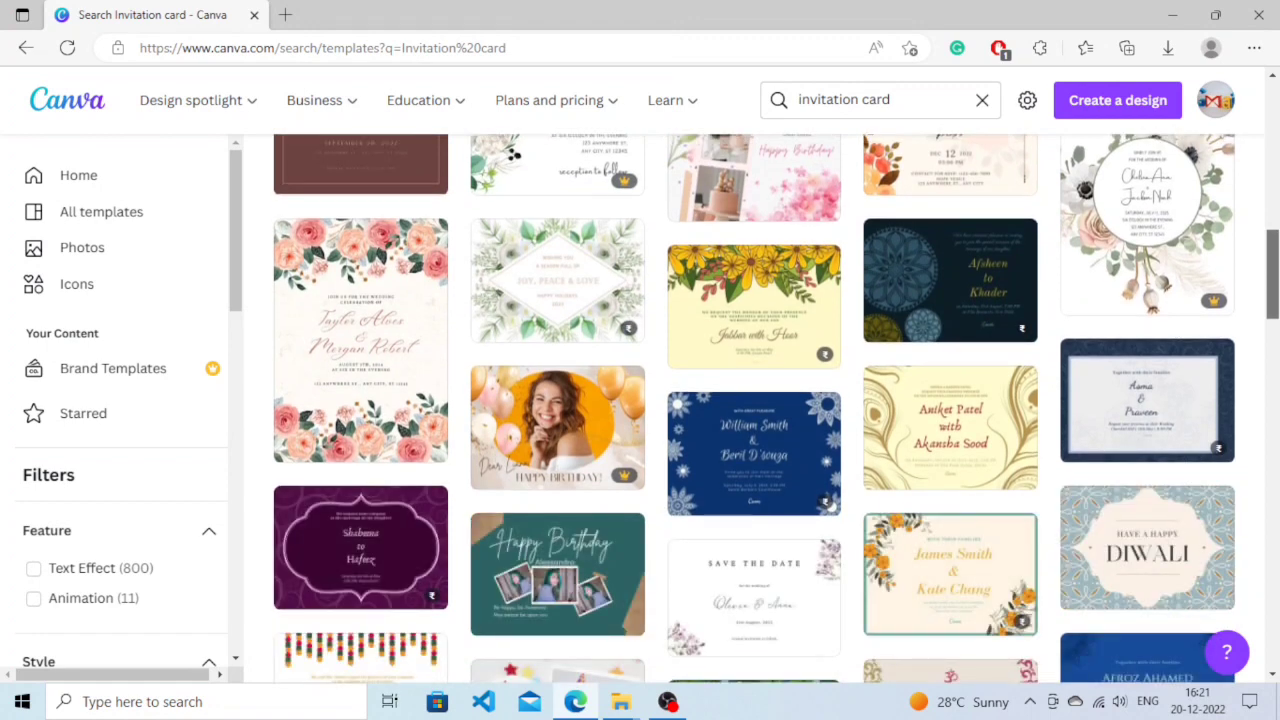
scroll(down, 3)
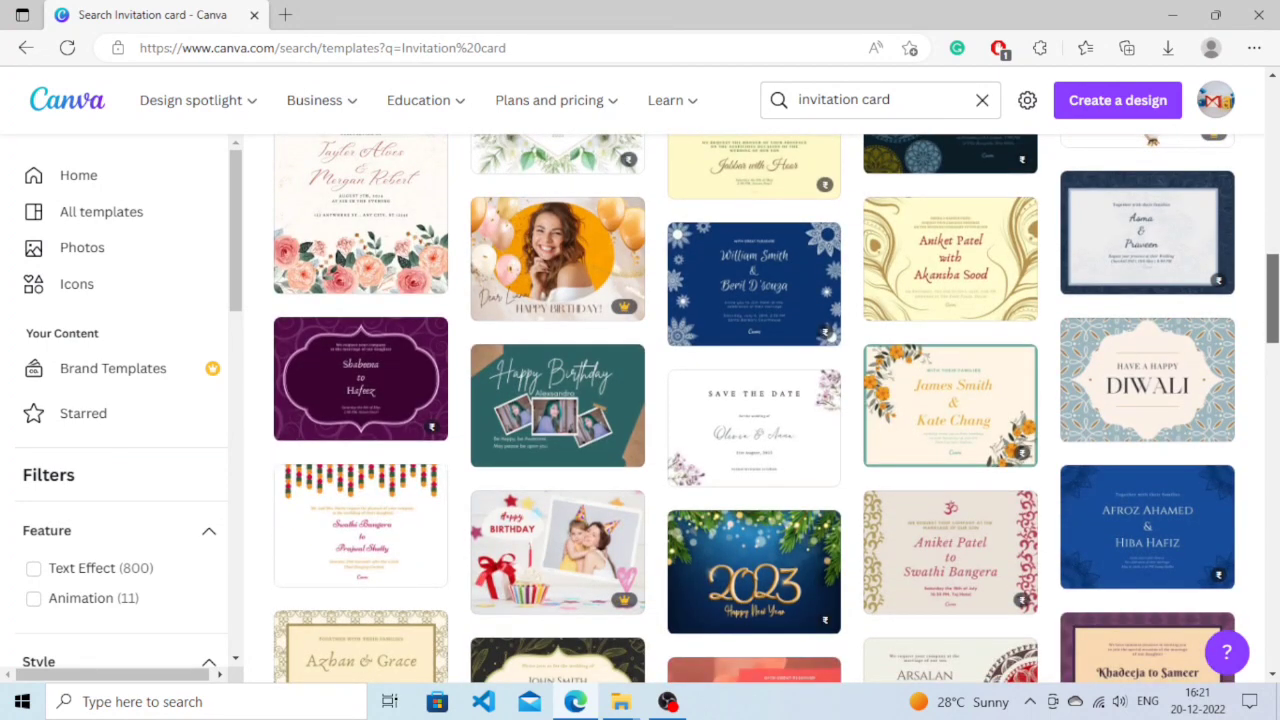
scroll(down, 3)
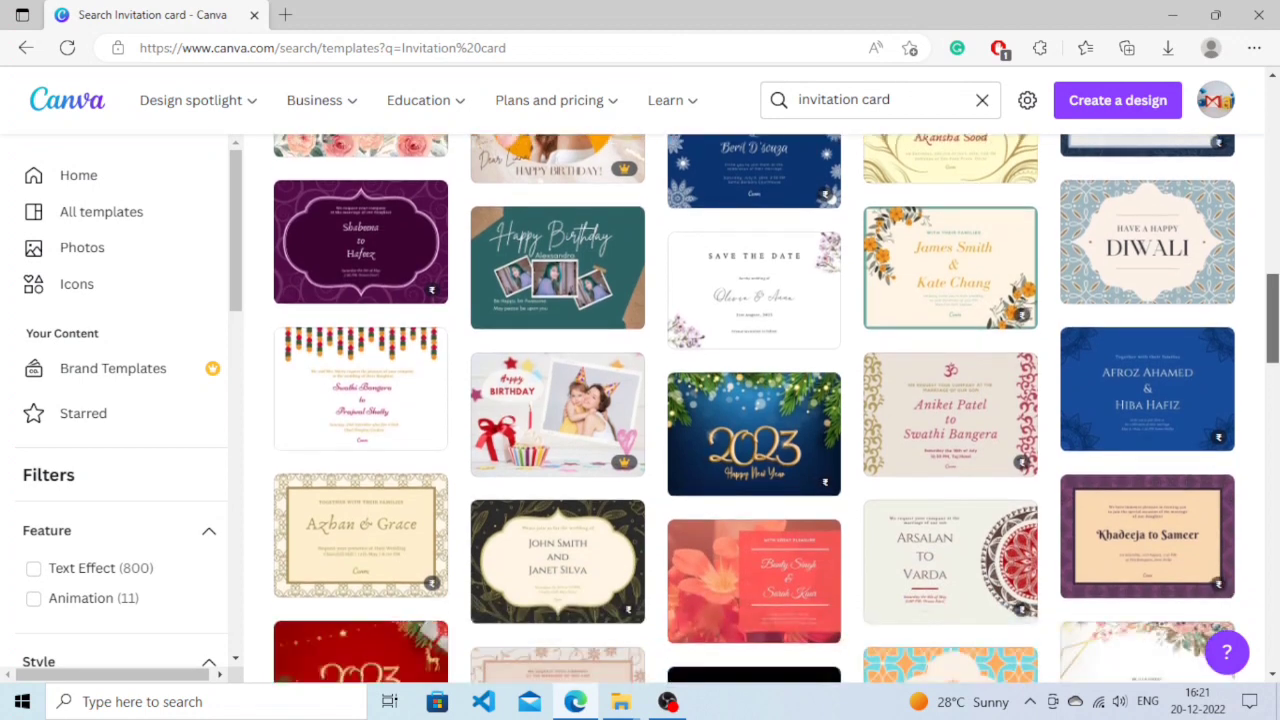
scroll(down, 3)
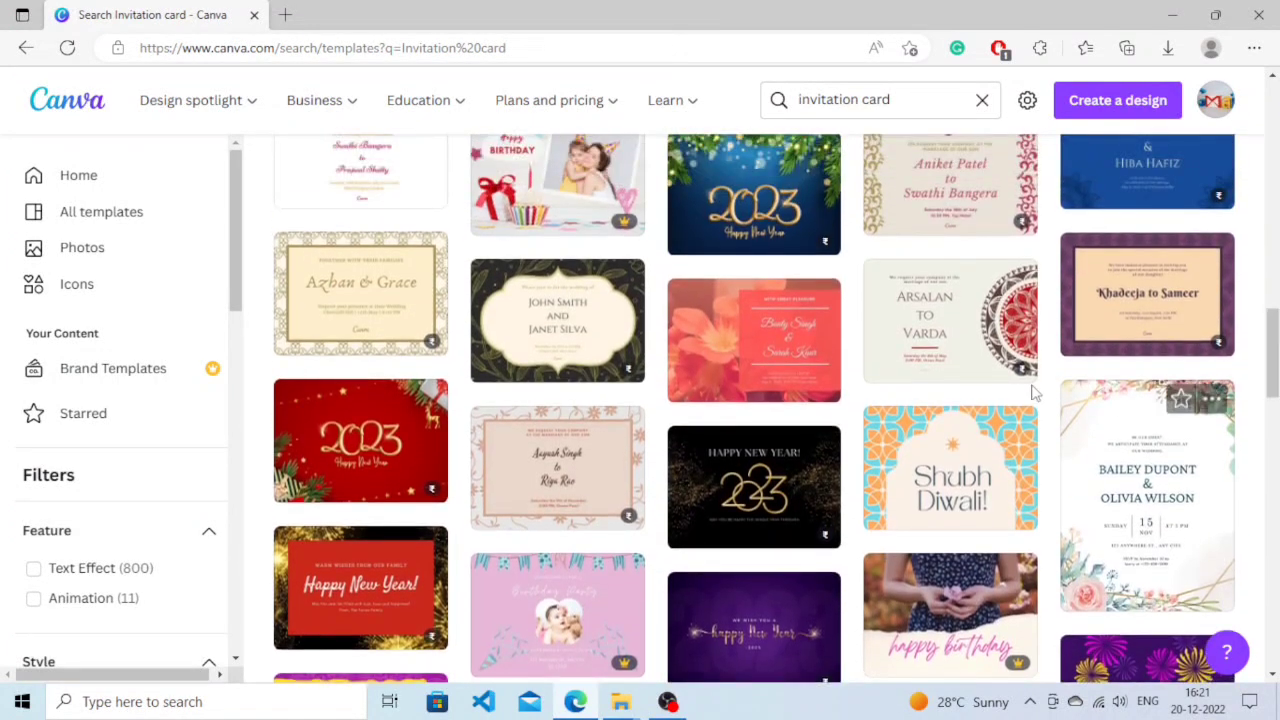
mouse_move(680, 410)
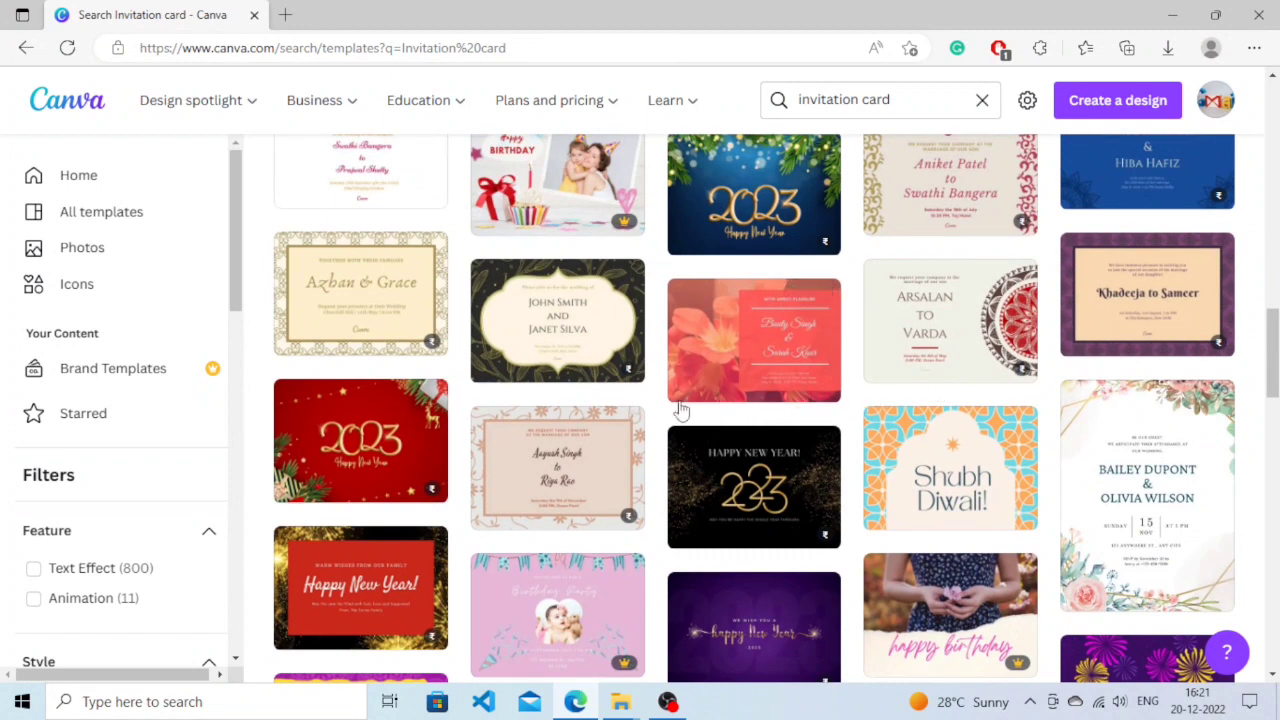
click(360, 292)
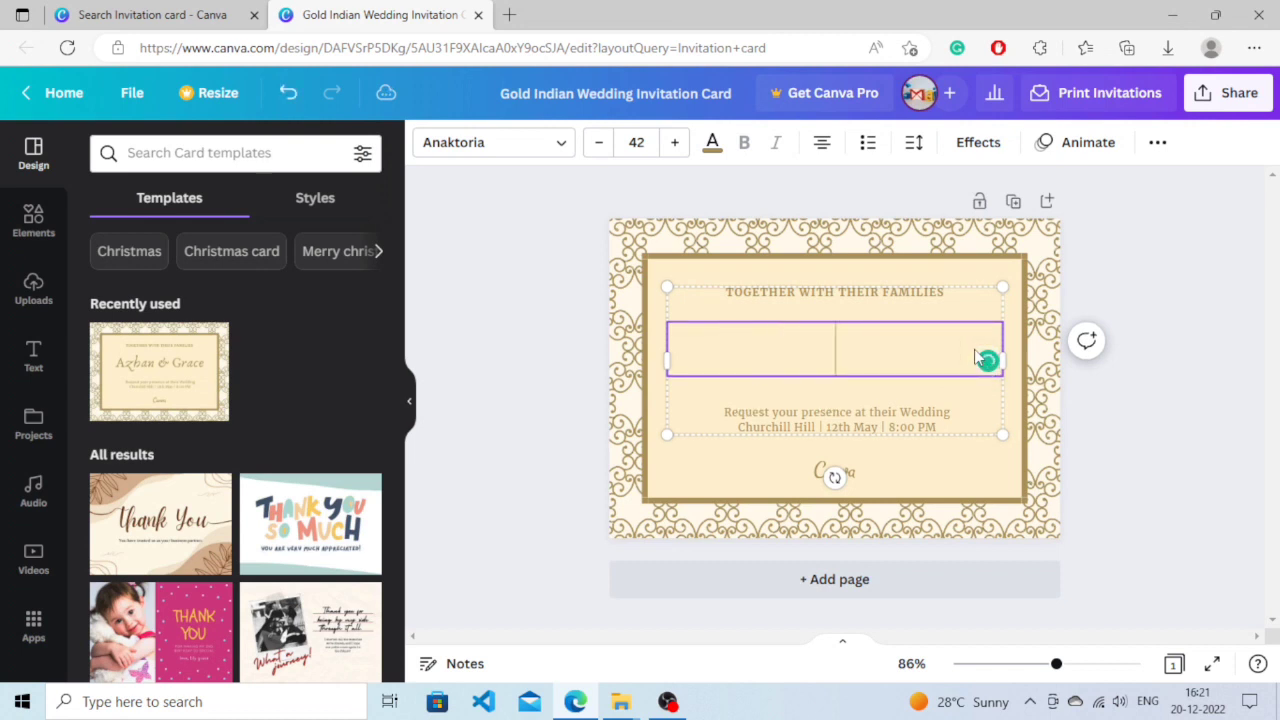
Change the names line to 'YouTube & Instagram' and the venue to 'Silicon valley'
text(YoUtu)
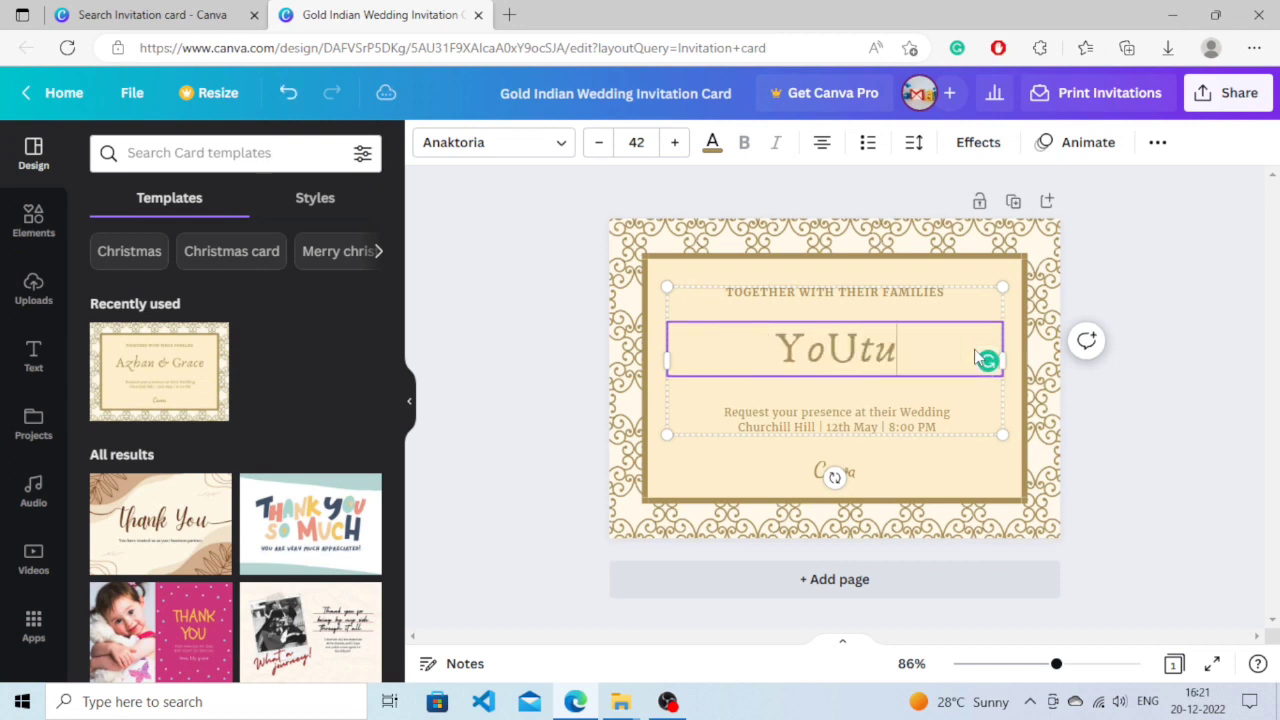
key(Backspace)
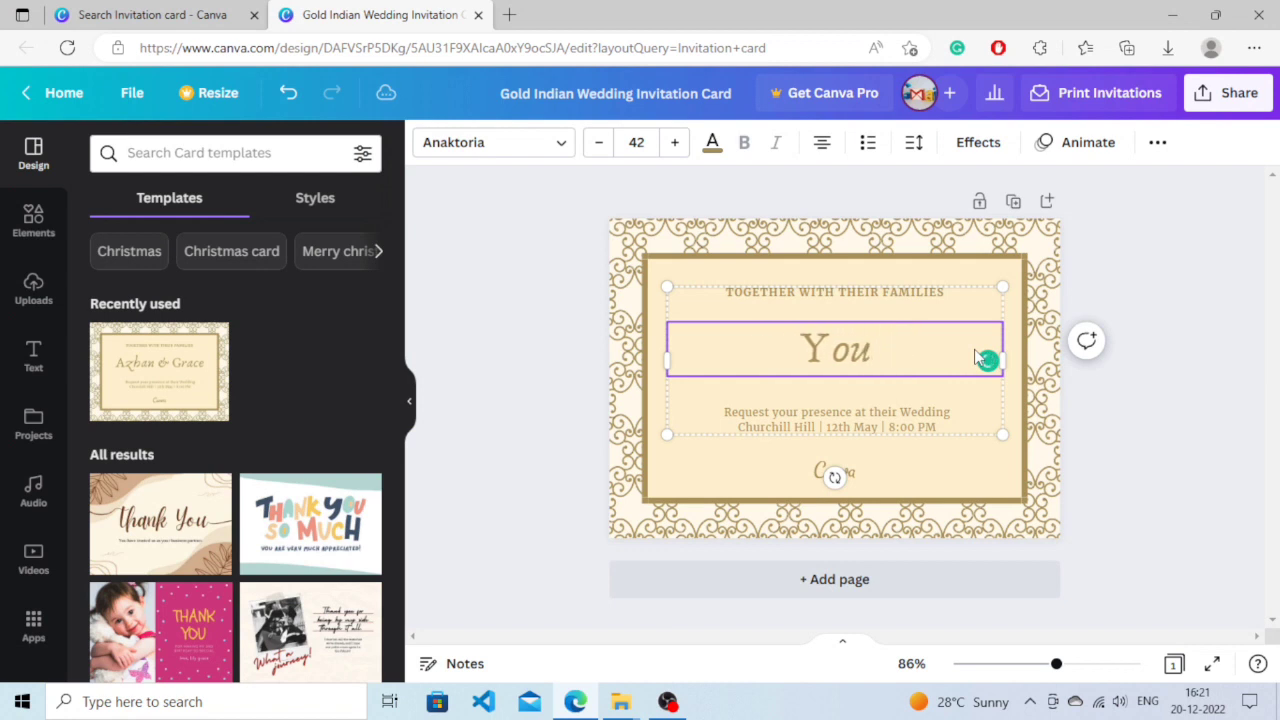
text(Tub)
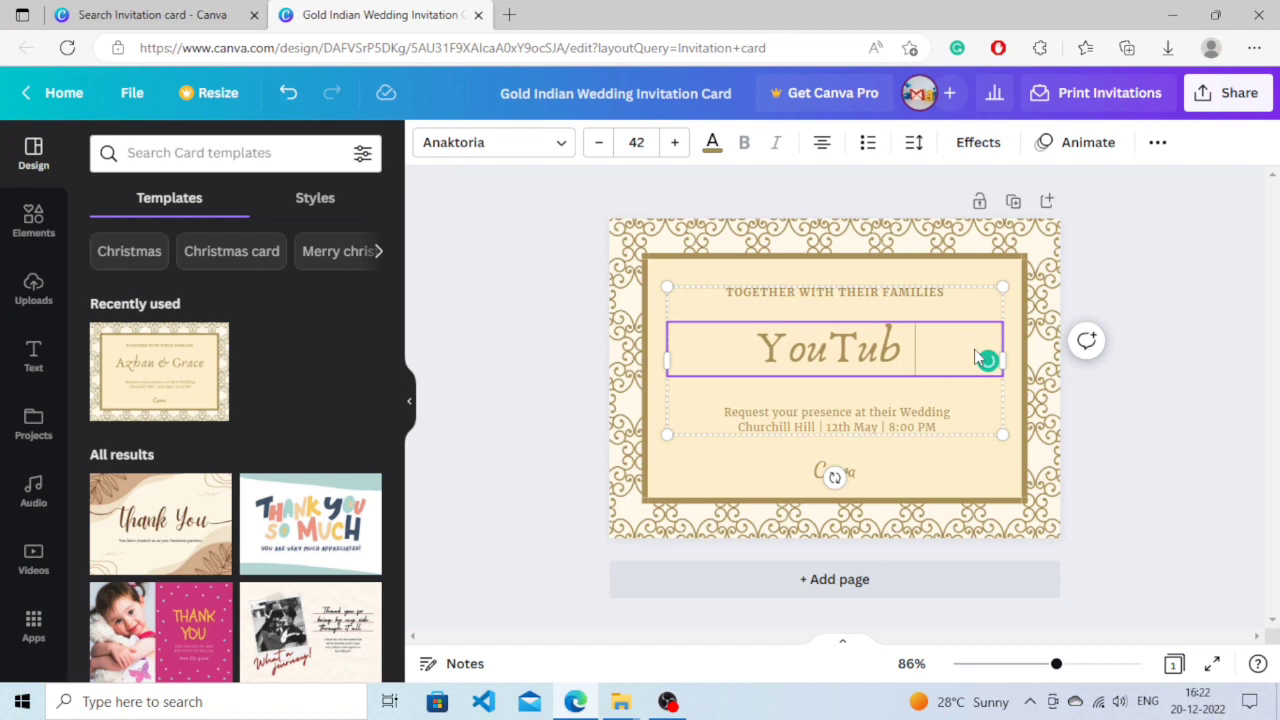
text(&)
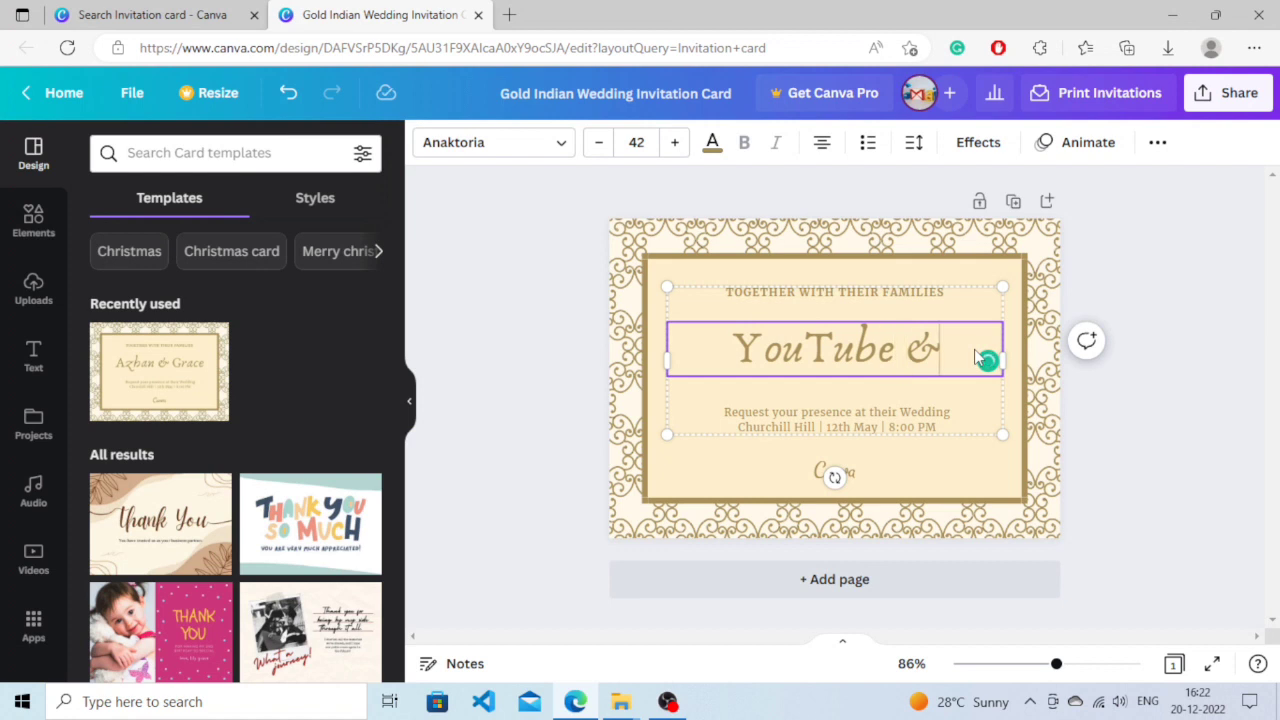
text(Inst)
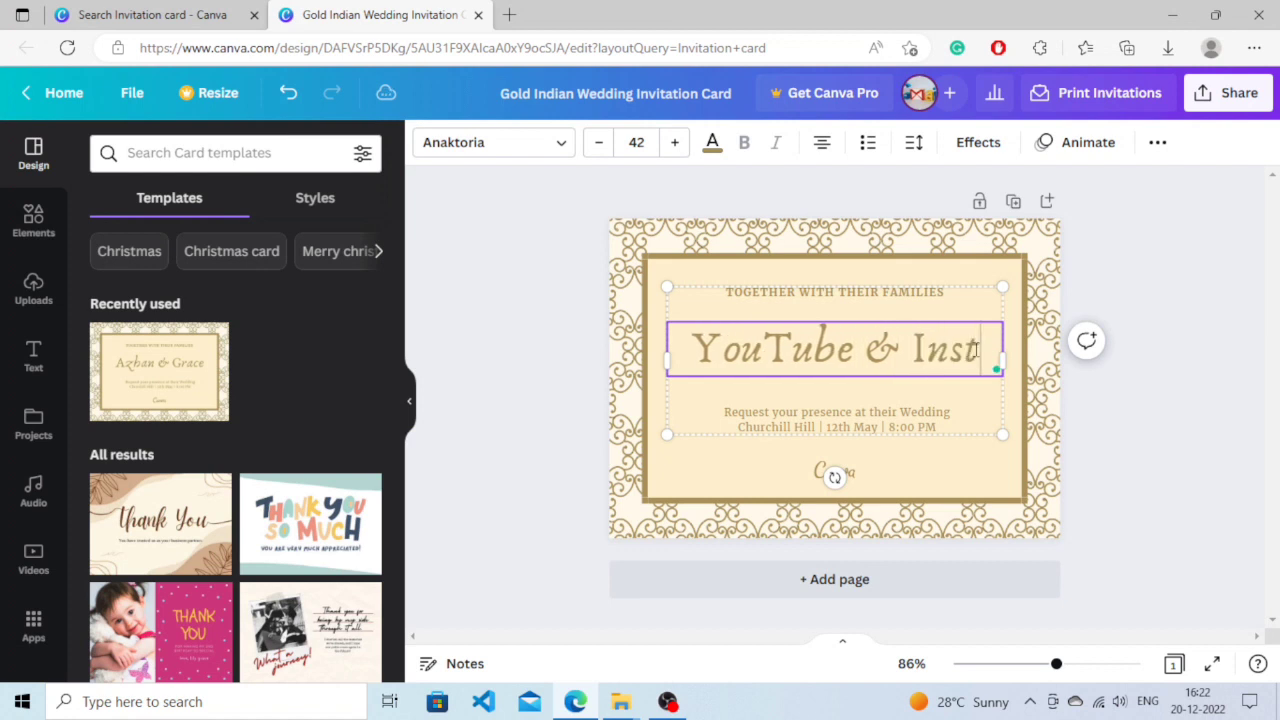
text(agram)
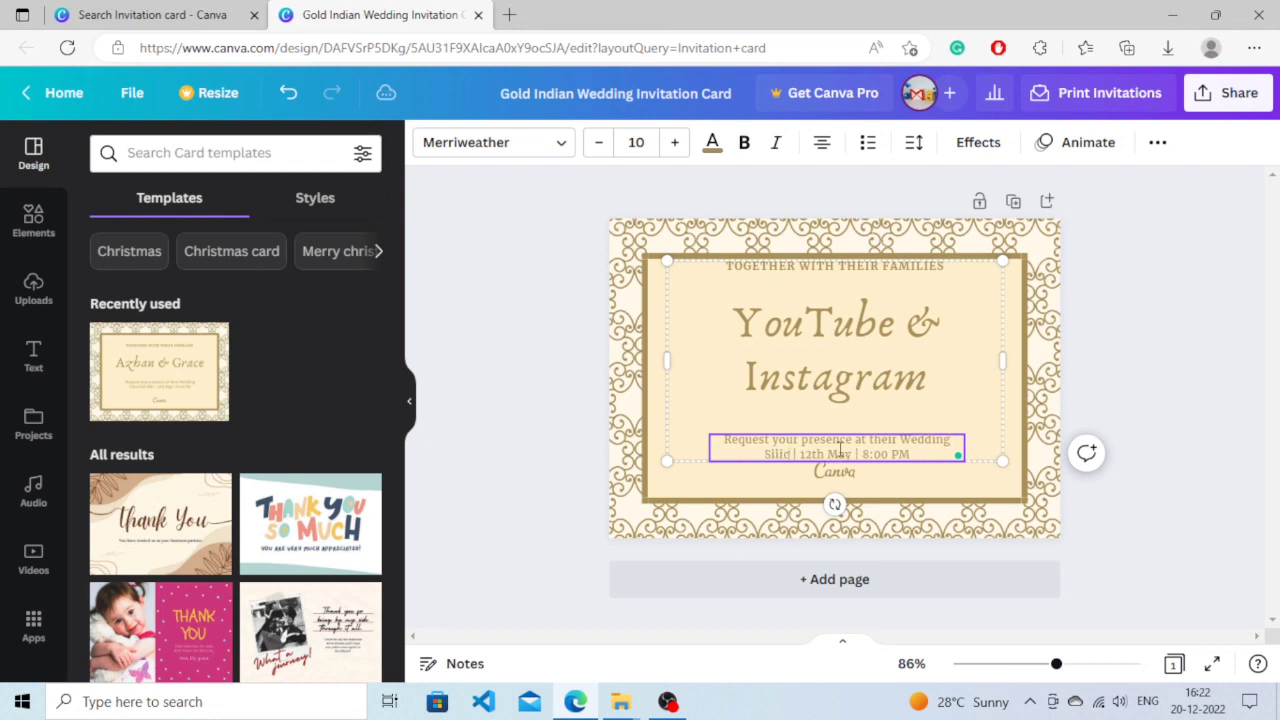
text(Silicon valley)
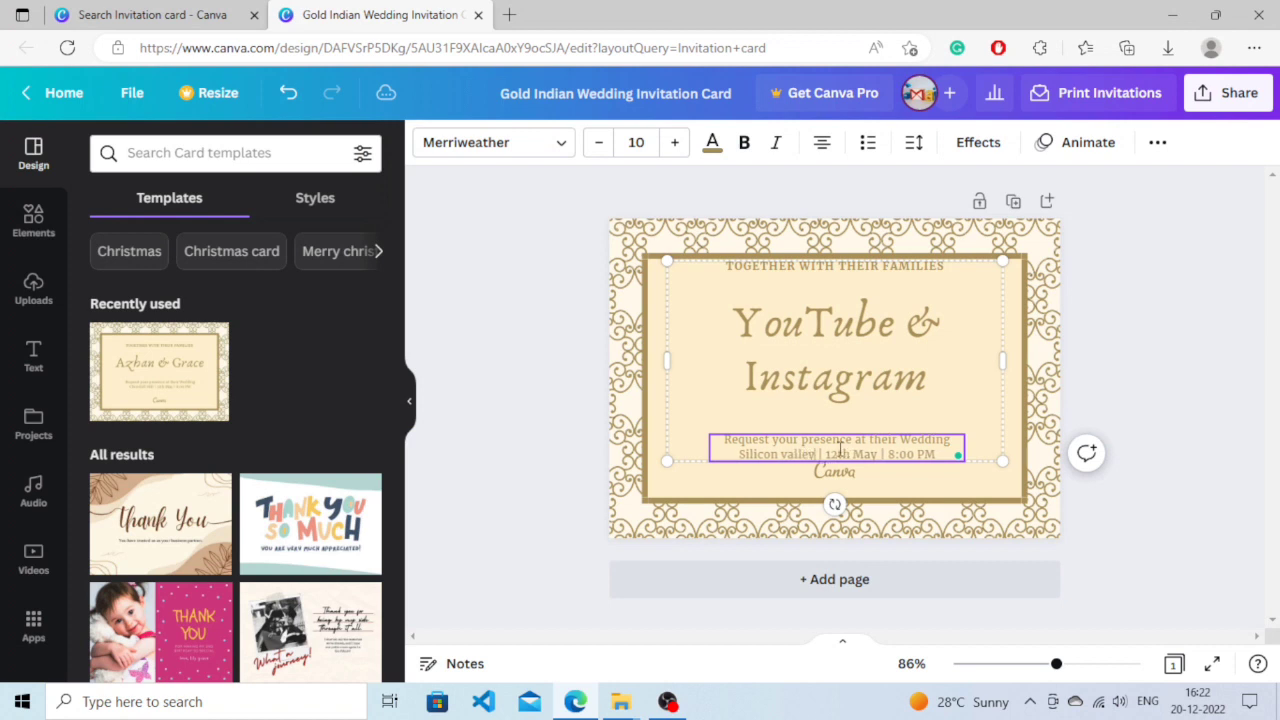
mouse_move(1190, 350)
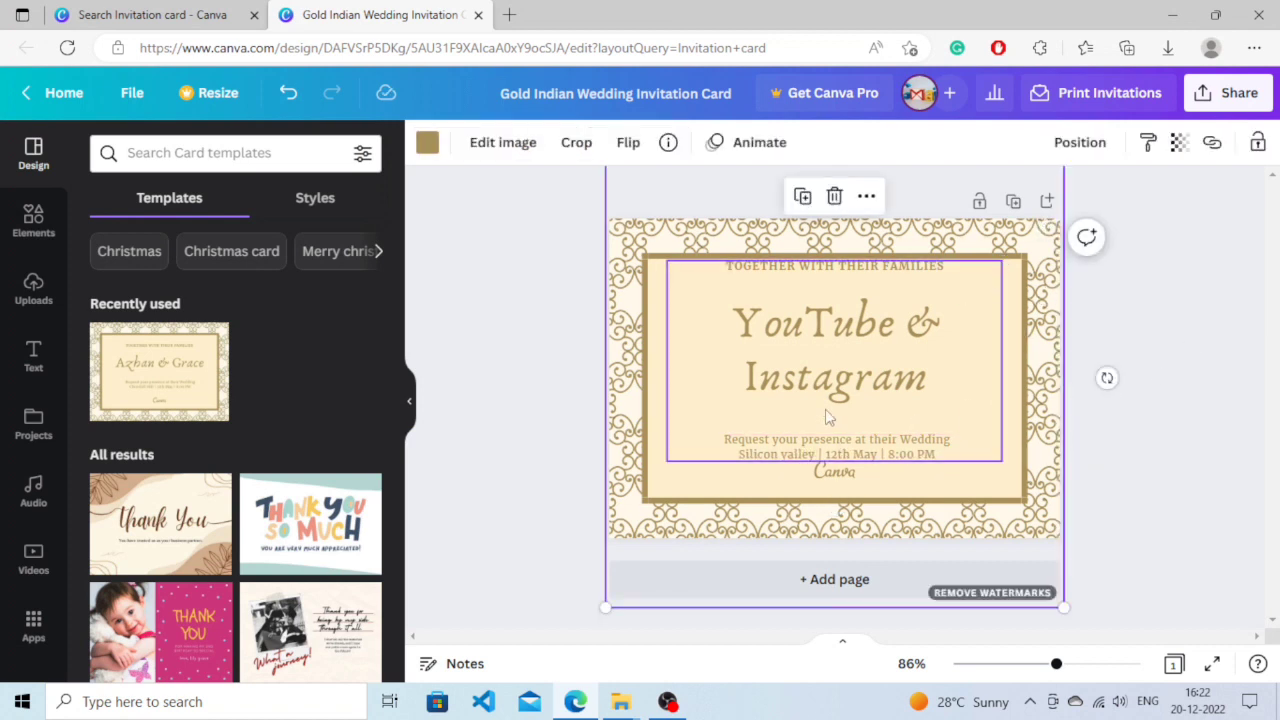
Recolour the border pattern to Turquoise blue from Default Colors
click(427, 142)
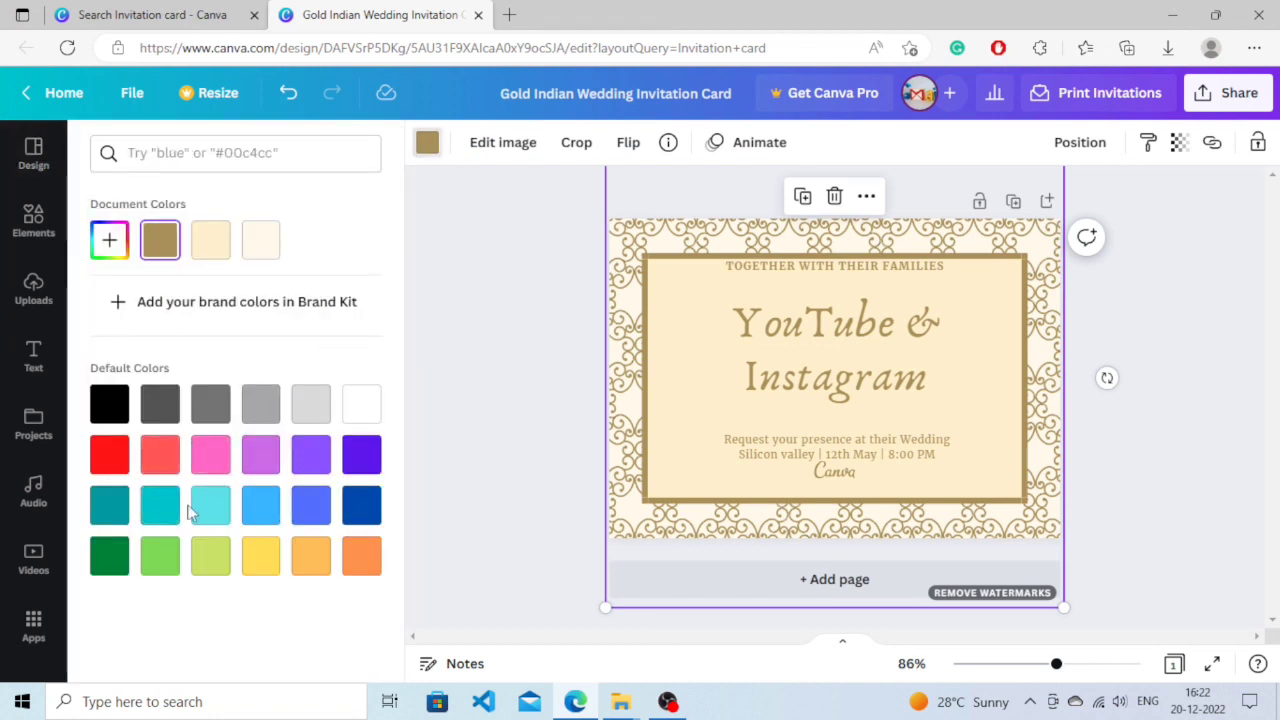
mouse_move(210, 505)
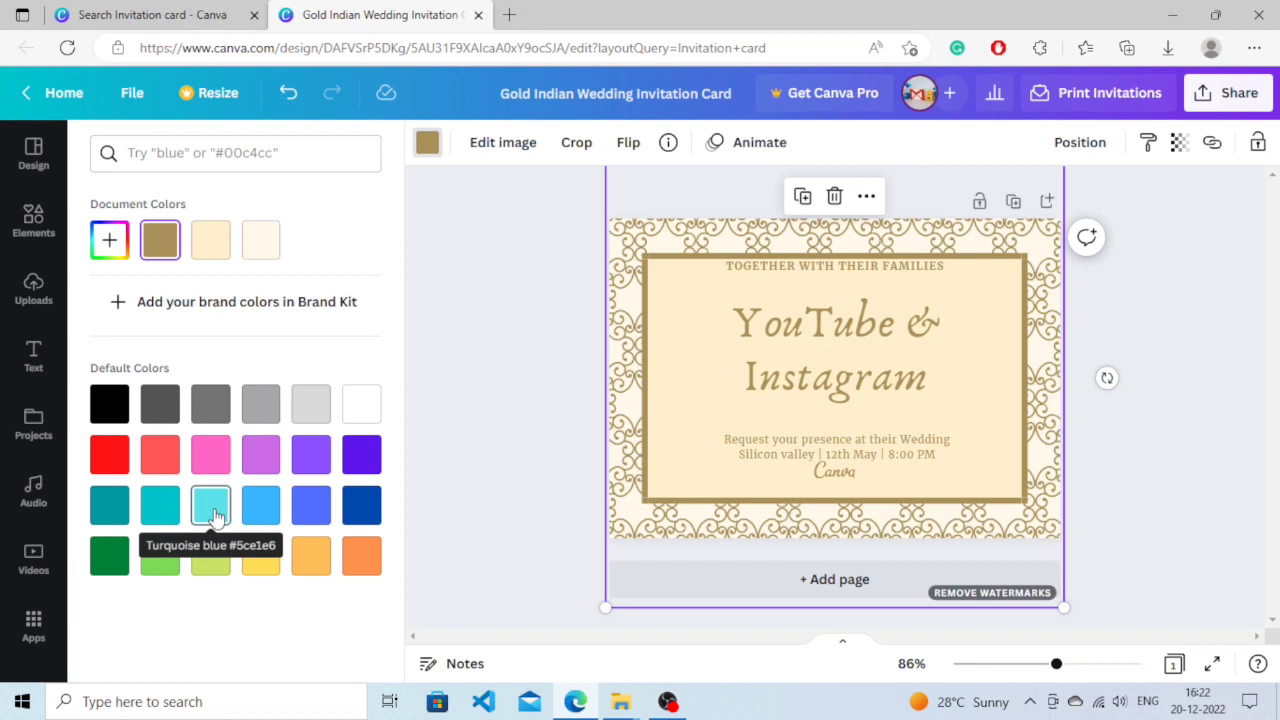
click(210, 505)
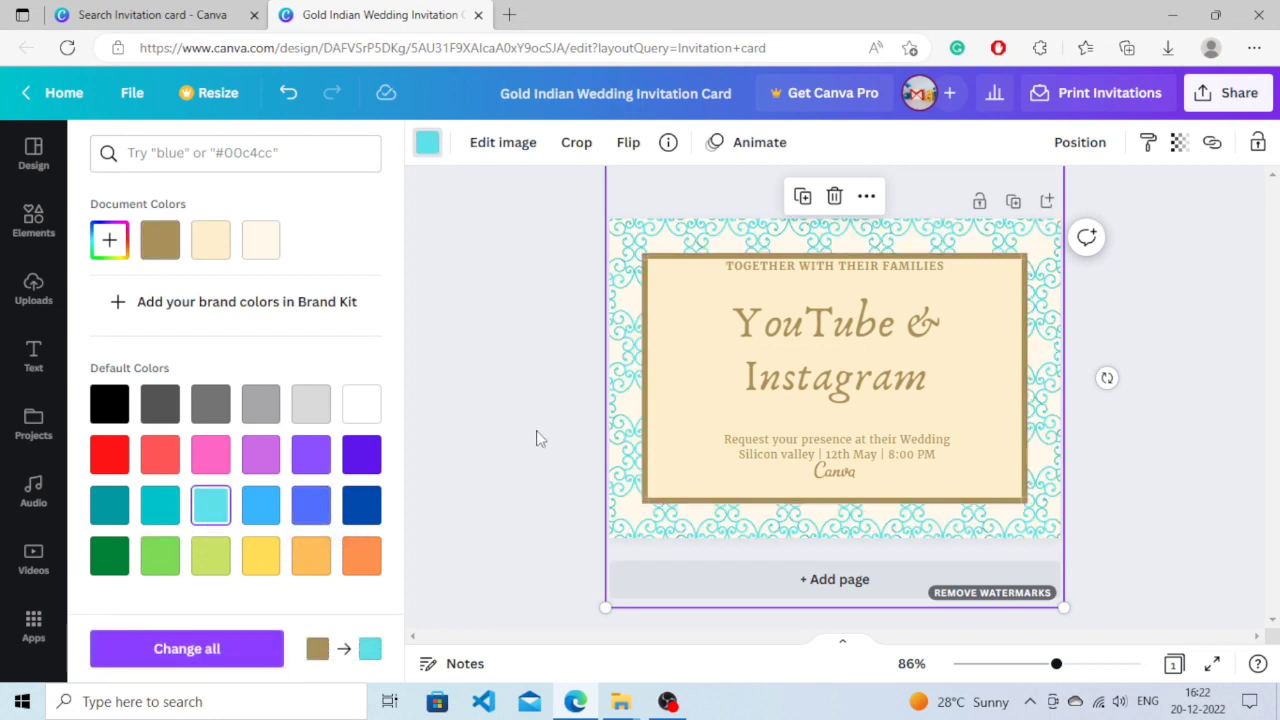
click(33, 155)
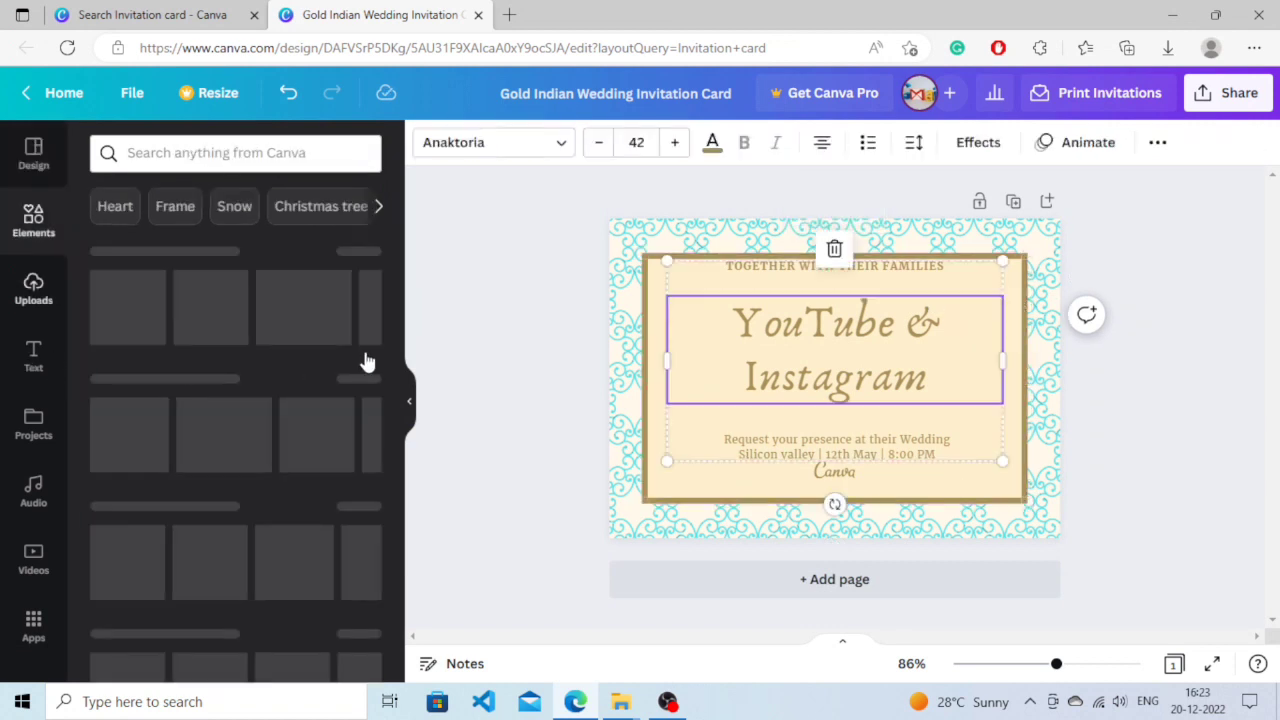
Open the Text panel, then reopen the border pattern's colour options
click(33, 357)
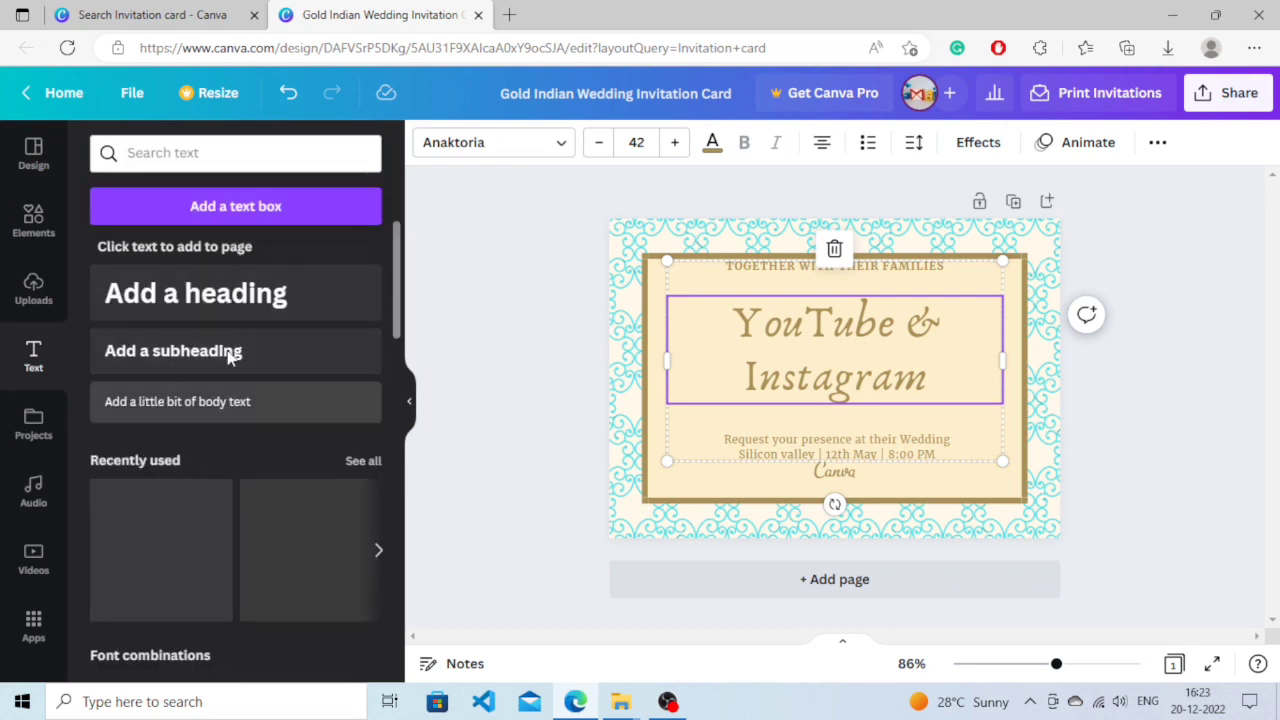
click(160, 487)
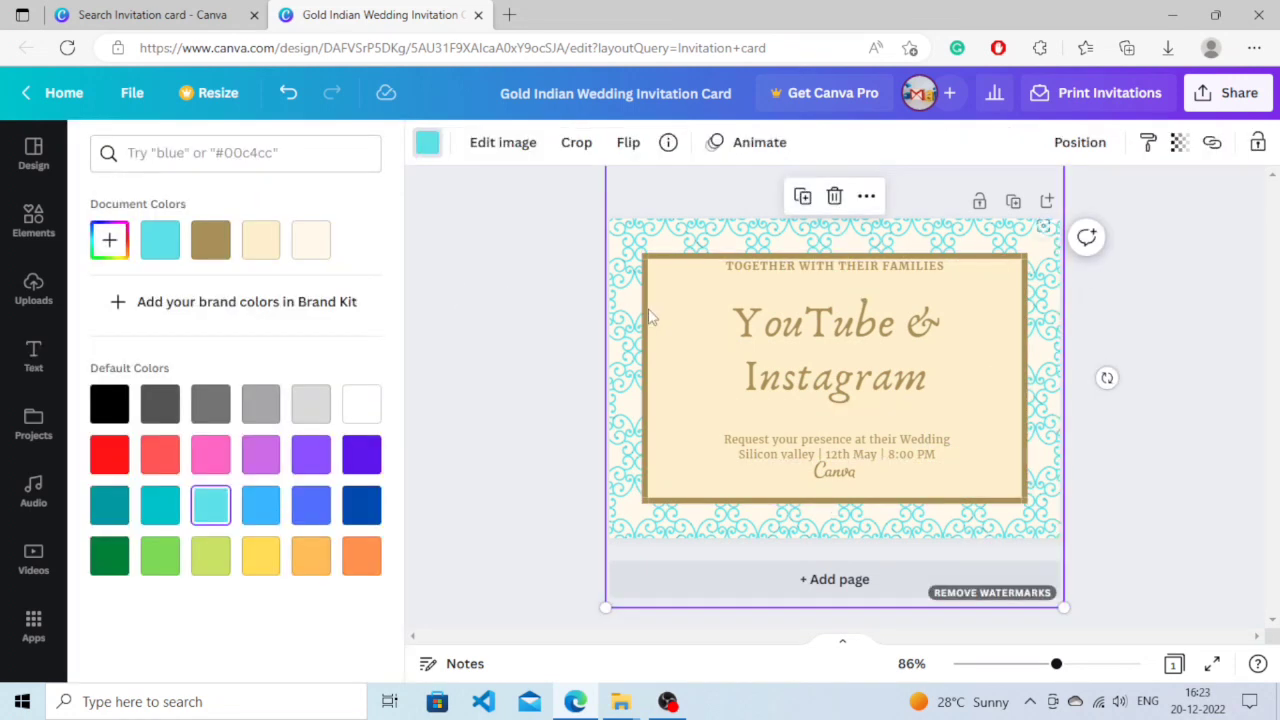
mouse_move(210, 239)
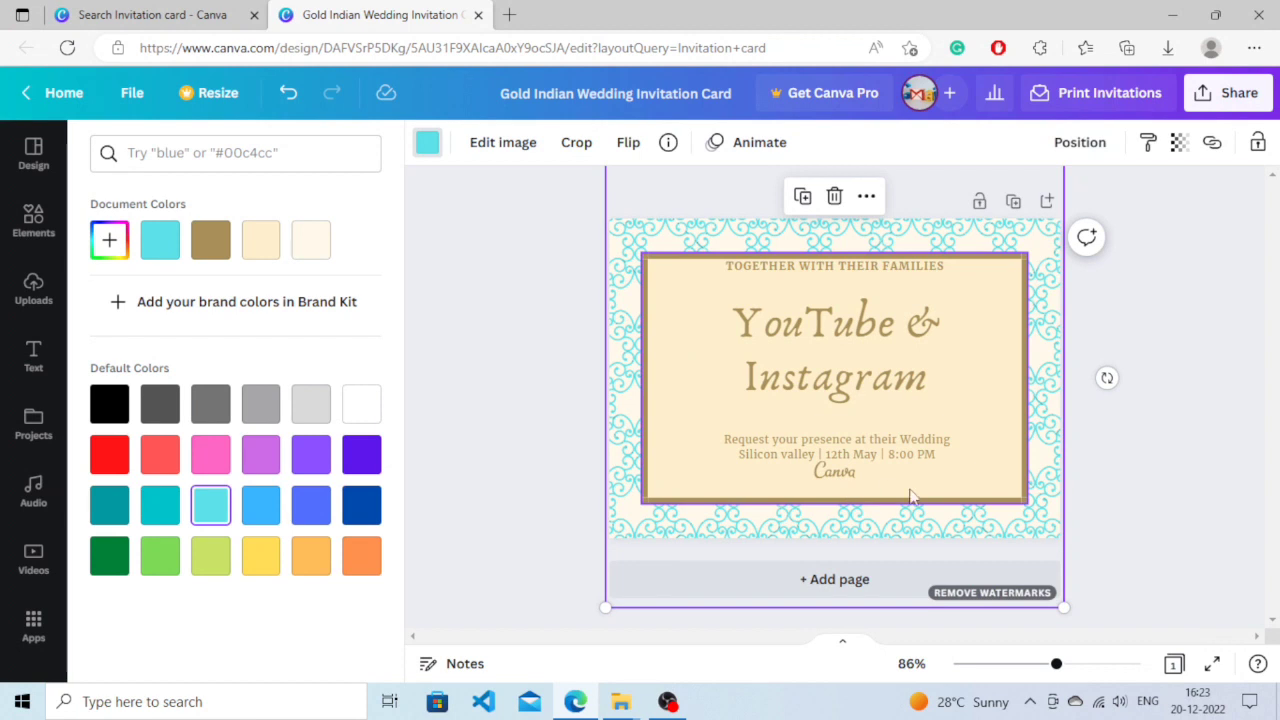
Browse the heading, subheading and body text options in the Text panel
click(33, 356)
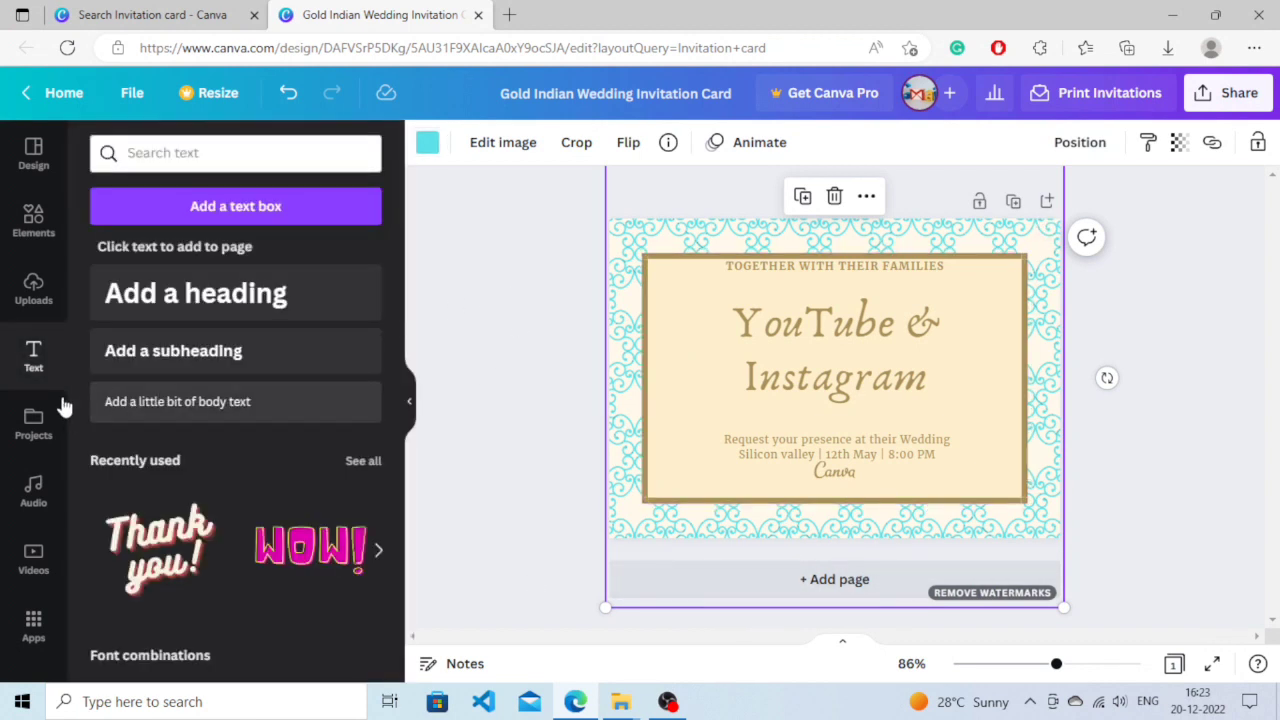
scroll(down, 3)
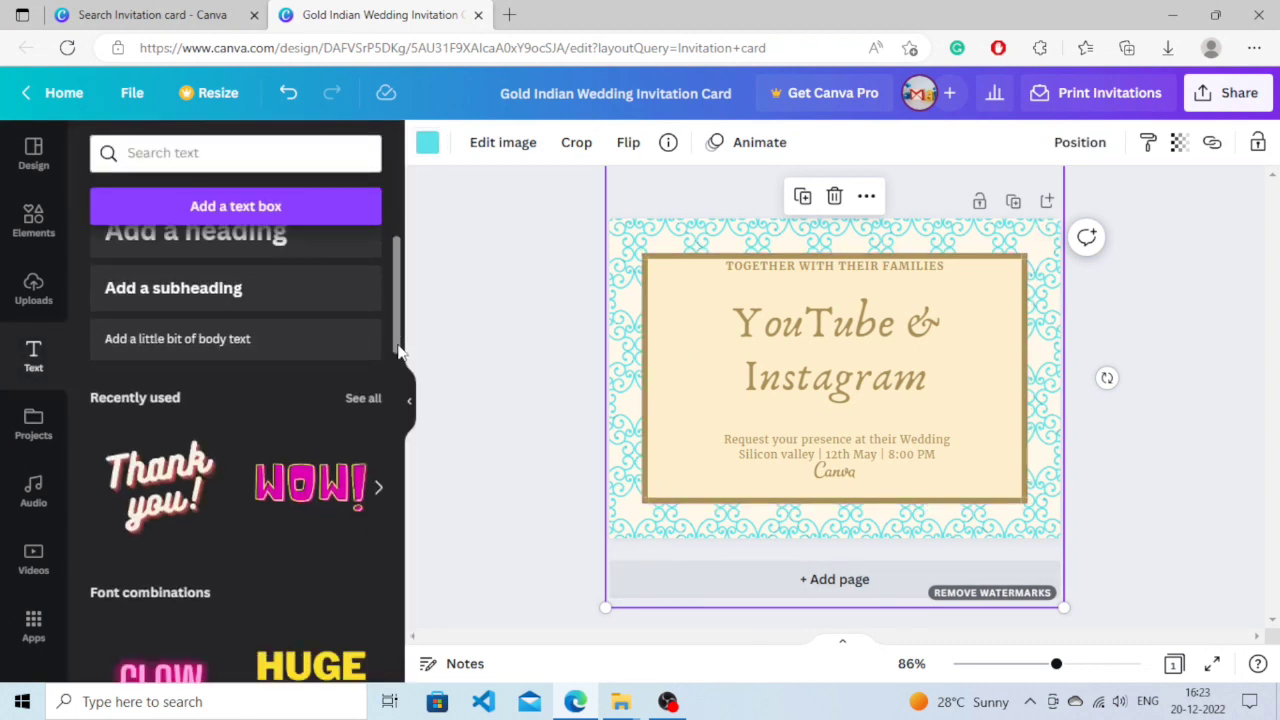